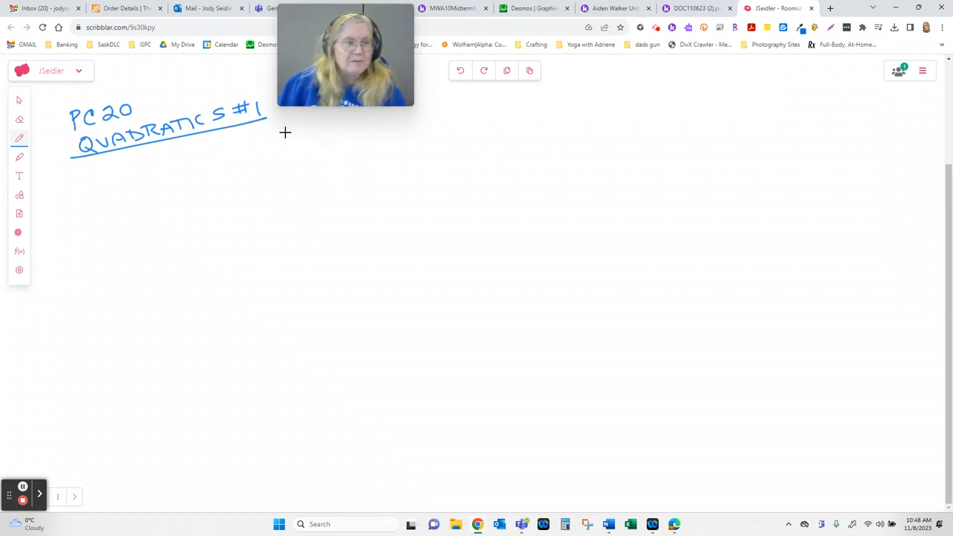
pyautogui.moveTo(160, 208)
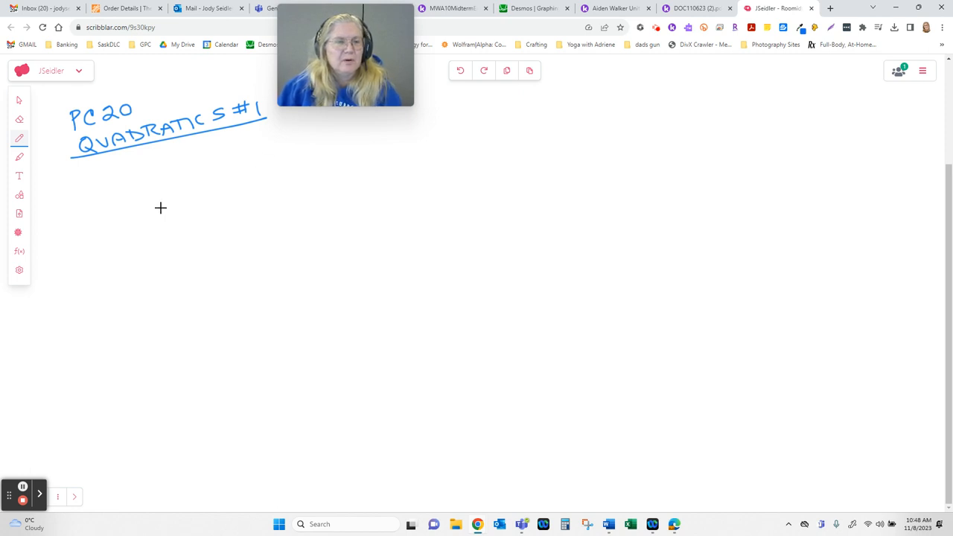
pyautogui.moveTo(164, 151)
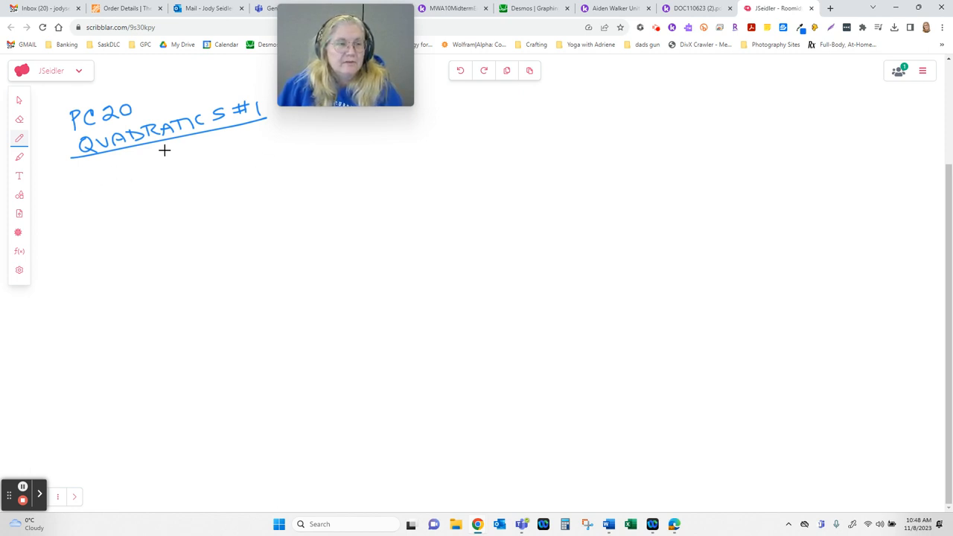
# Step: Write y = x² under the title, double-underline x², label it parabola, and start the axes
pyautogui.moveTo(89, 175); pyautogui.dragTo(100, 212)
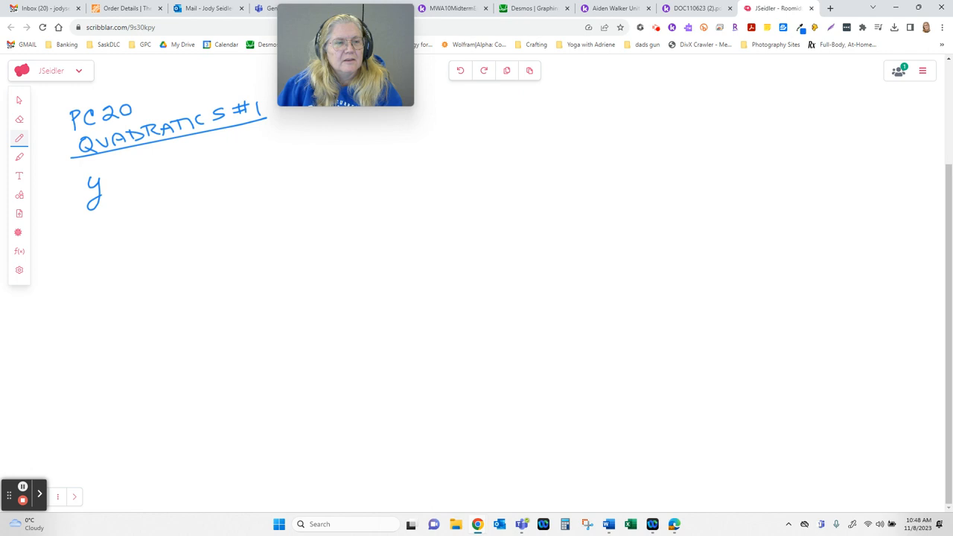
pyautogui.moveTo(112, 178); pyautogui.dragTo(168, 171)
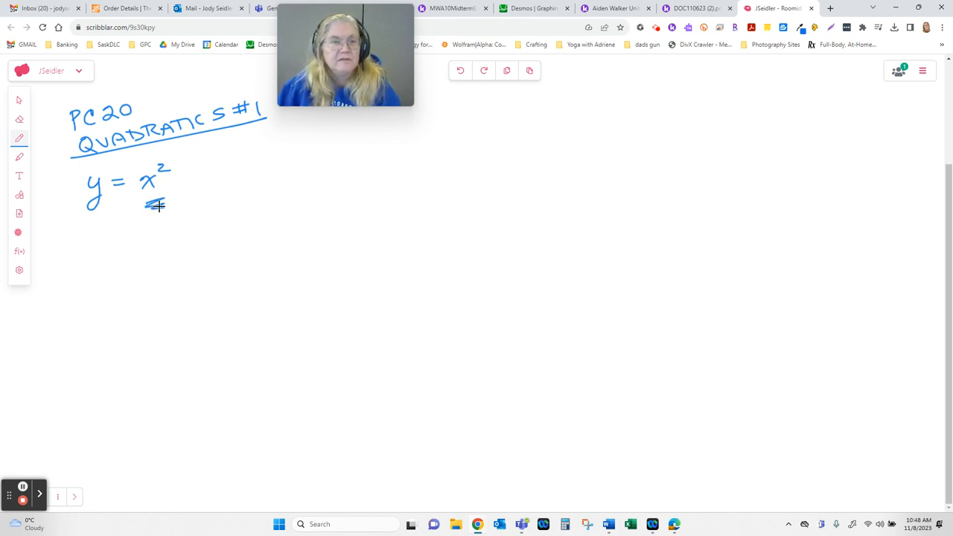
pyautogui.moveTo(86, 235); pyautogui.dragTo(85, 260)
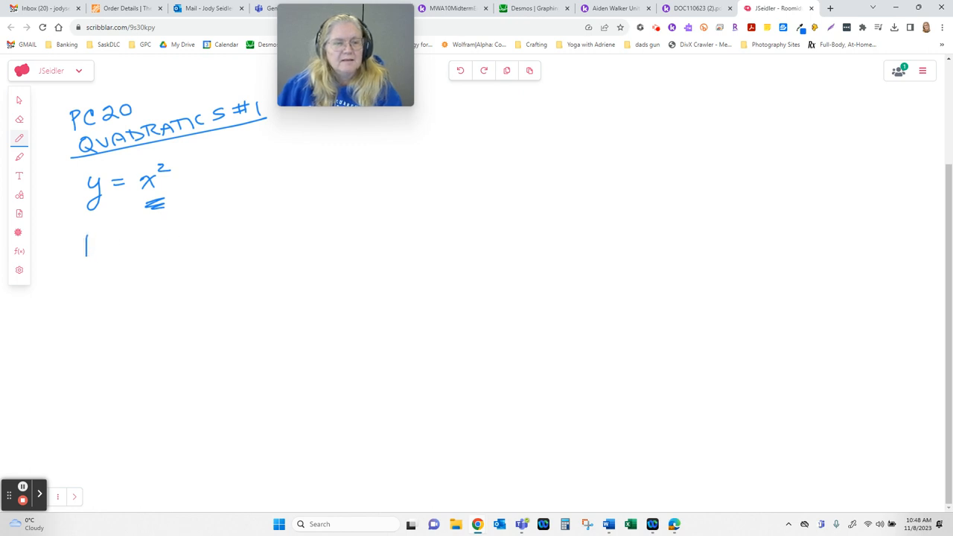
pyautogui.moveTo(84, 238); pyautogui.dragTo(153, 238)
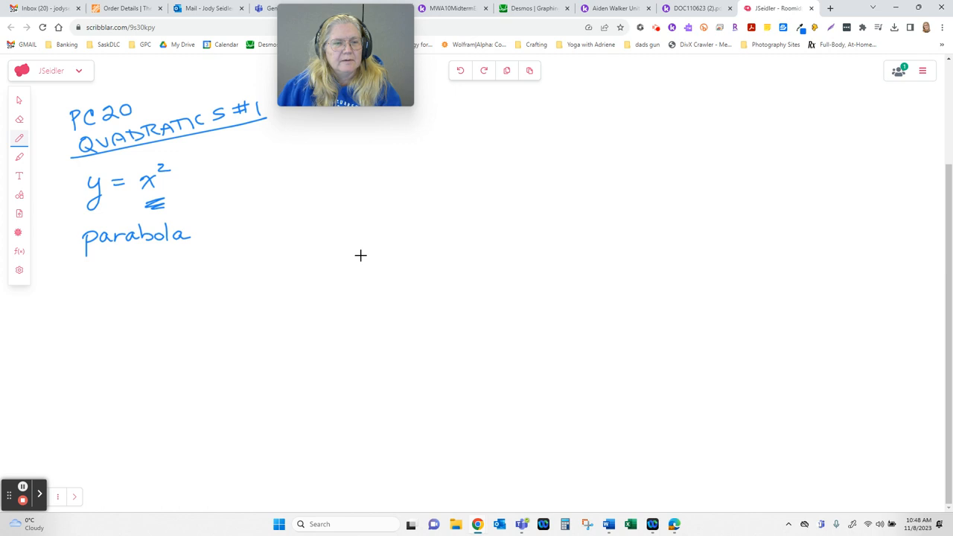
pyautogui.moveTo(223, 218); pyautogui.dragTo(388, 218)
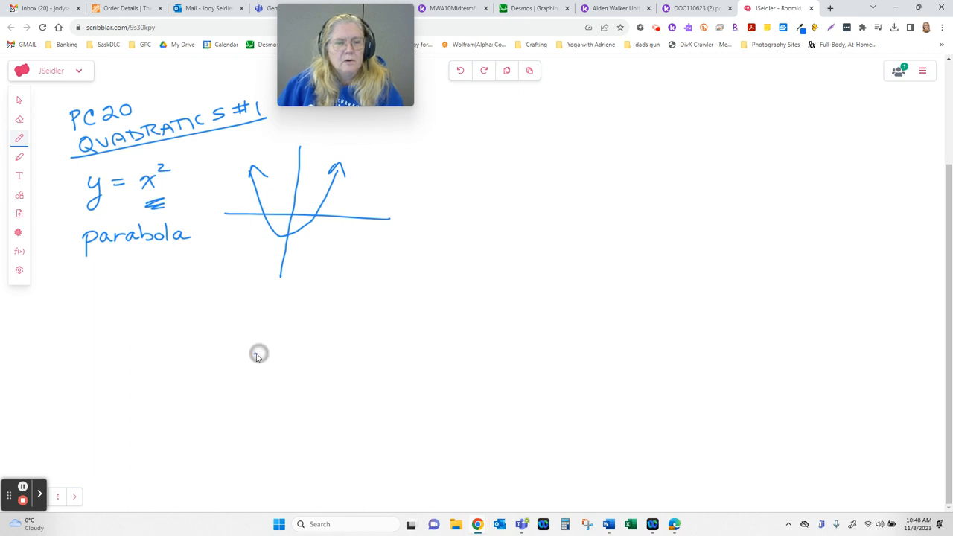
# Step: Sketch the lower axes with a downward-opening parabola
pyautogui.moveTo(258, 355); pyautogui.dragTo(337, 391)
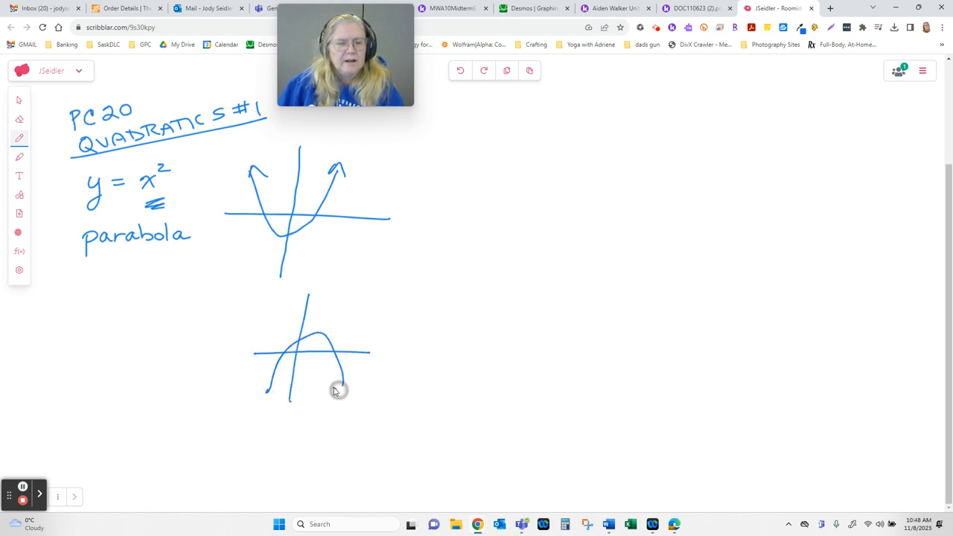
pyautogui.moveTo(260, 391); pyautogui.dragTo(358, 383)
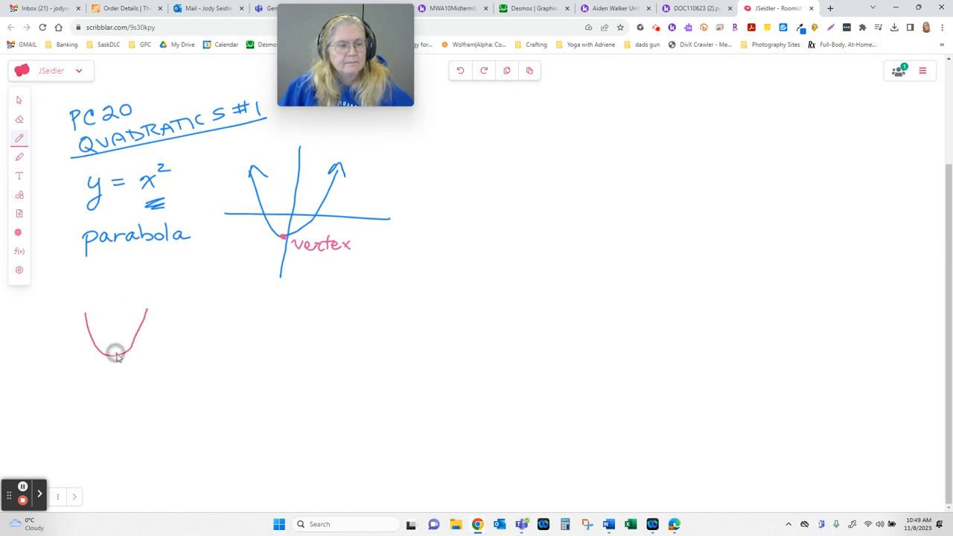
# Step: Label the pink curve's low point minimum, then draw a downward arch marking its highest point
pyautogui.write('mi')
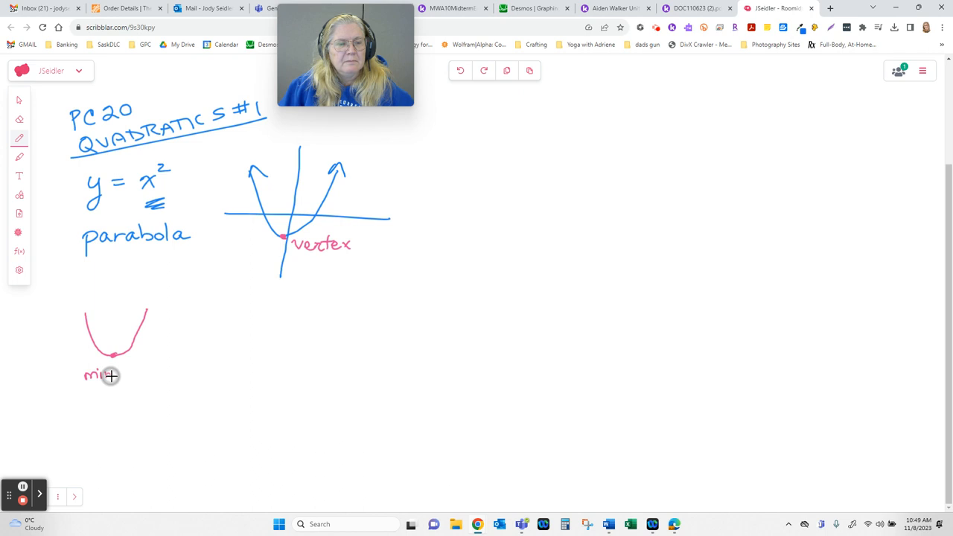
pyautogui.write('minimum')
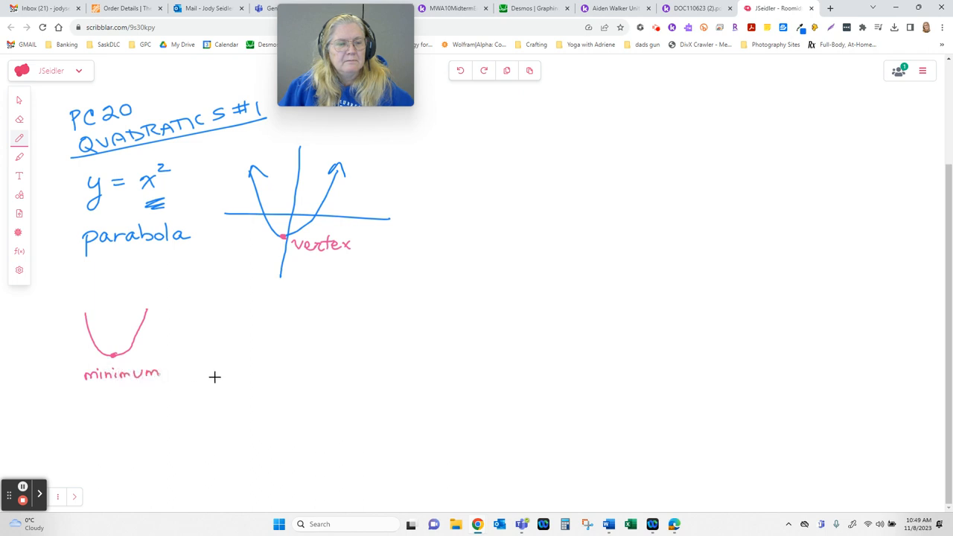
pyautogui.moveTo(245, 358); pyautogui.dragTo(350, 335)
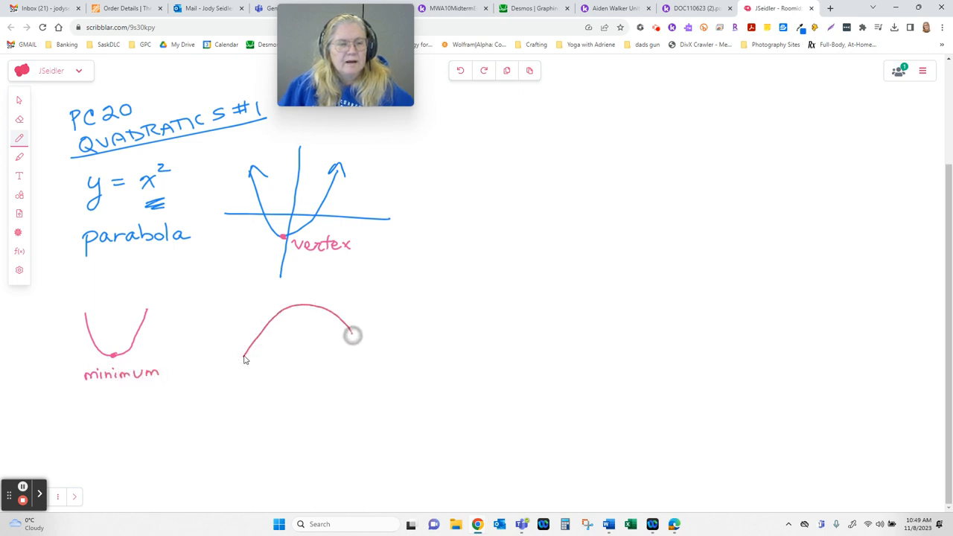
pyautogui.moveTo(352, 335); pyautogui.dragTo(361, 365)
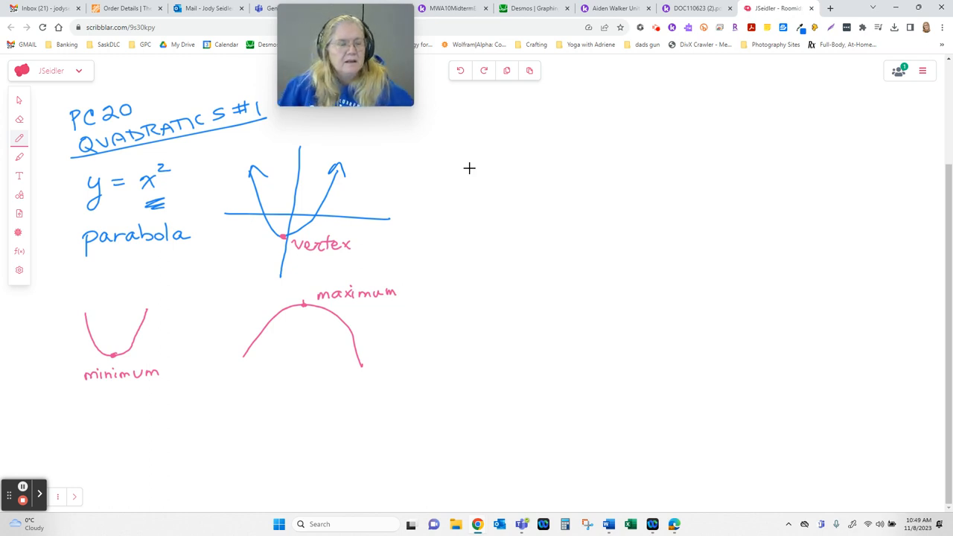
# Step: Draw vertical symmetry lines through the left parabola and the arch with the line tool
pyautogui.click(19, 195)
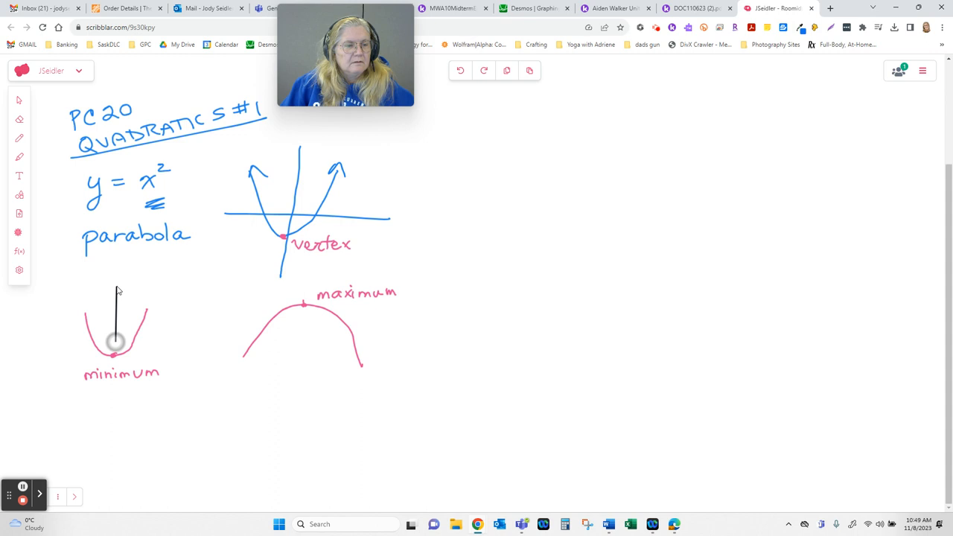
pyautogui.moveTo(115, 290); pyautogui.dragTo(113, 402)
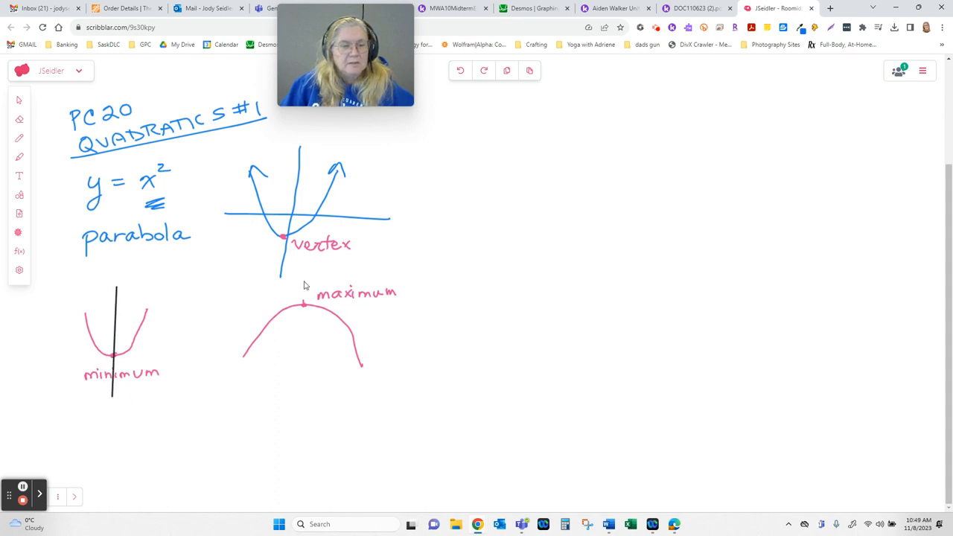
pyautogui.moveTo(303, 282); pyautogui.dragTo(303, 387)
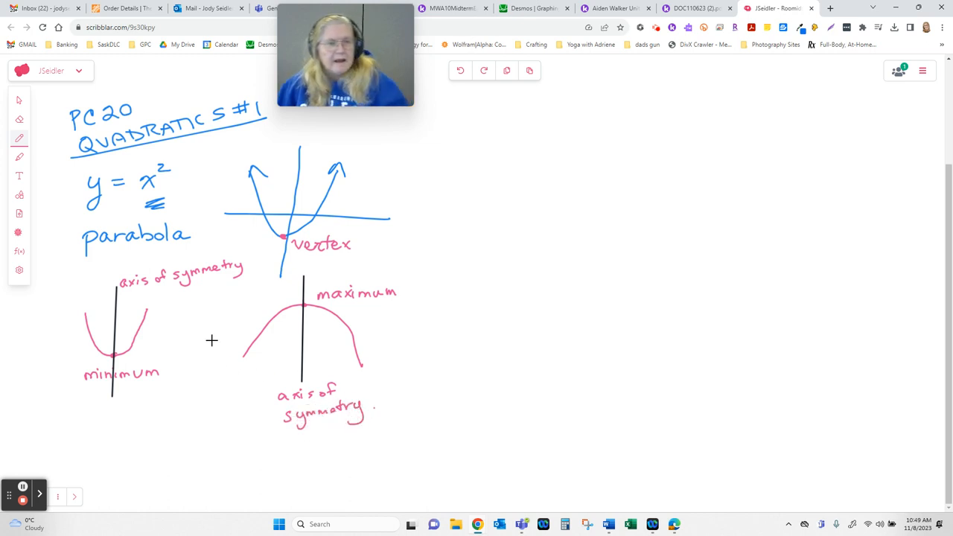
pyautogui.moveTo(342, 325)
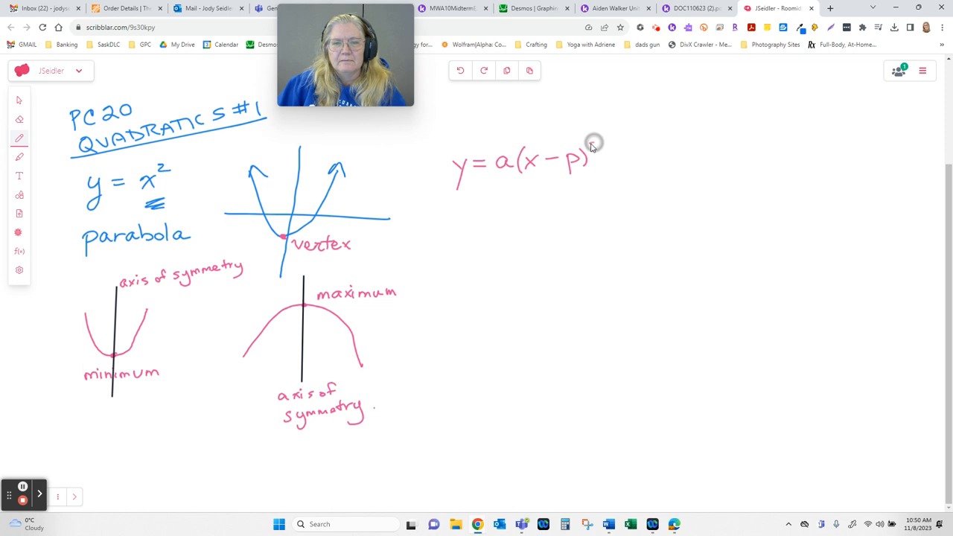
# Step: Add the squared exponent and + q, a check mark beneath, and the word vertex
pyautogui.moveTo(592, 145); pyautogui.dragTo(629, 179)
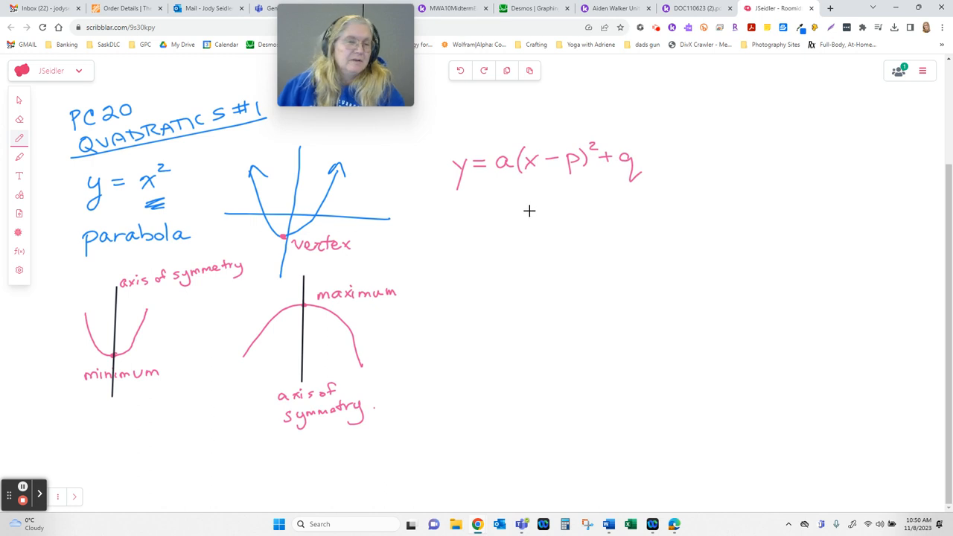
pyautogui.moveTo(579, 213)
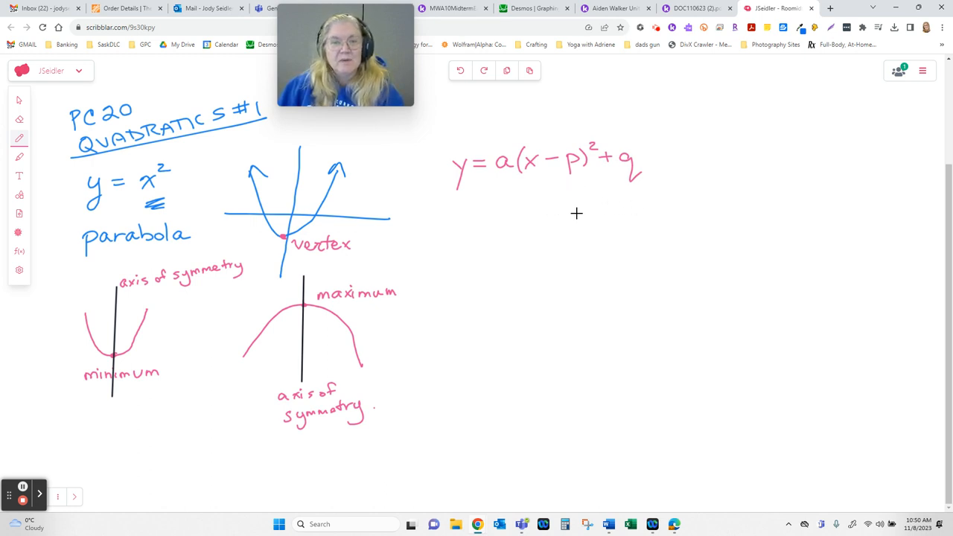
pyautogui.moveTo(608, 195)
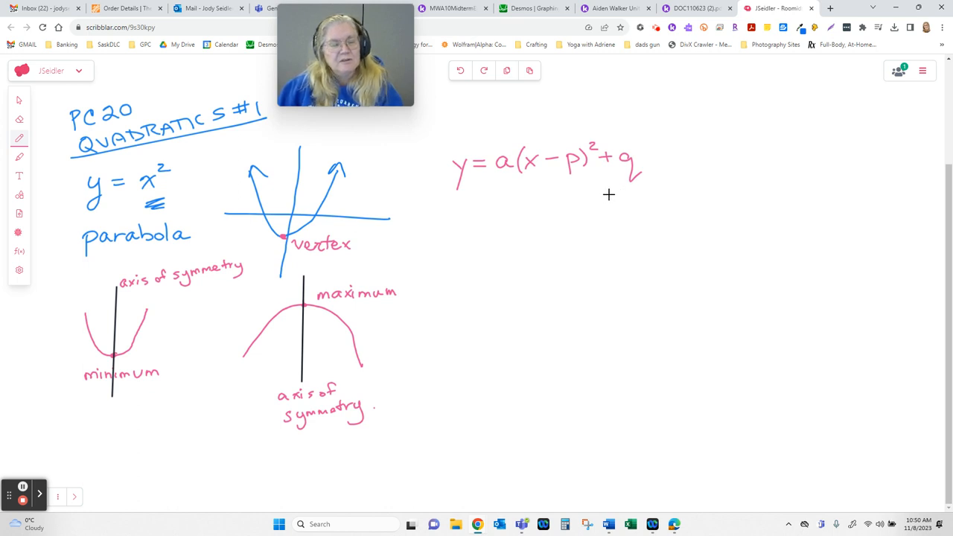
pyautogui.moveTo(610, 197)
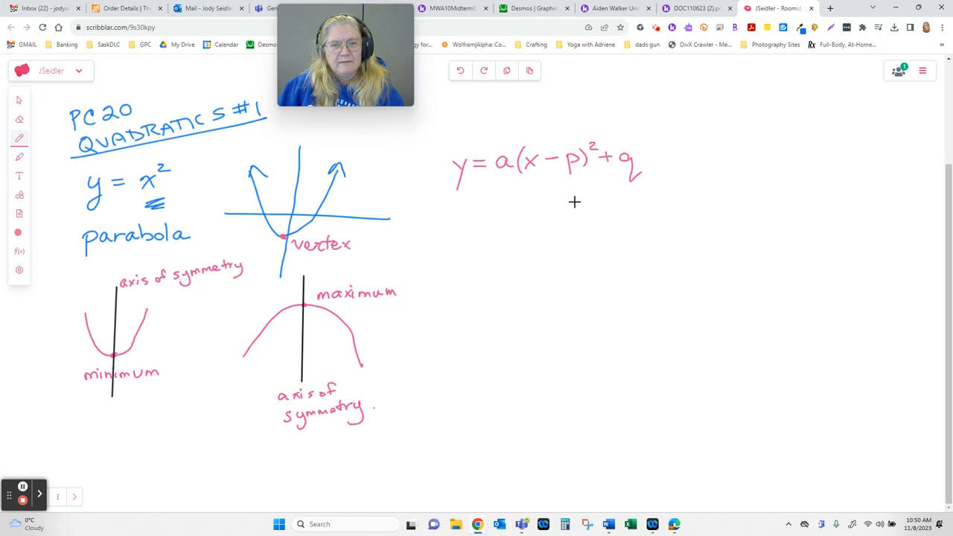
pyautogui.moveTo(577, 216); pyautogui.dragTo(614, 187)
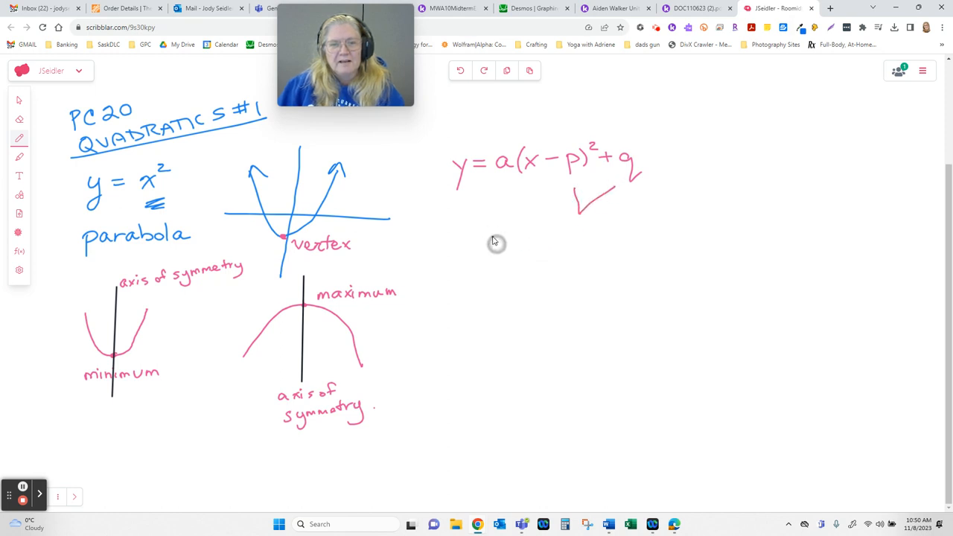
pyautogui.write('vertex (p, q')
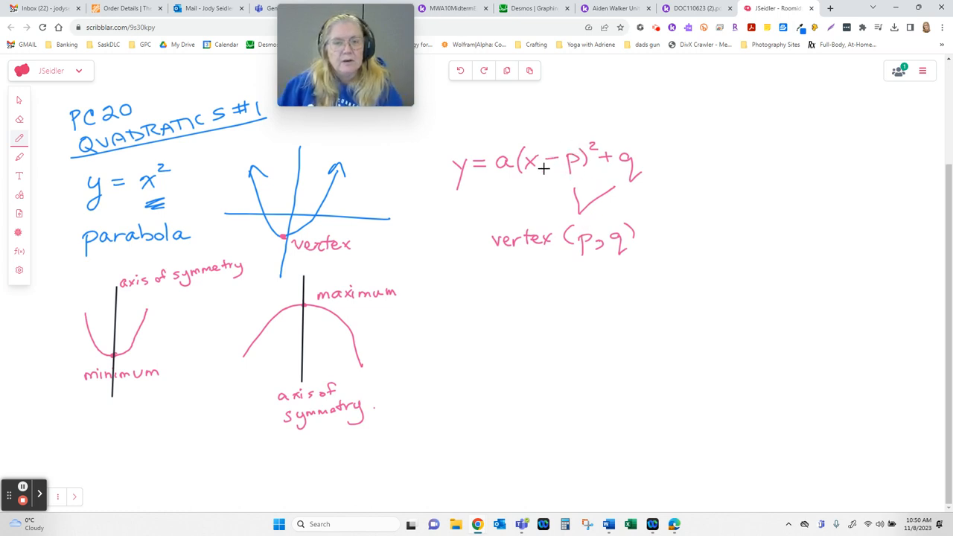
pyautogui.moveTo(573, 216)
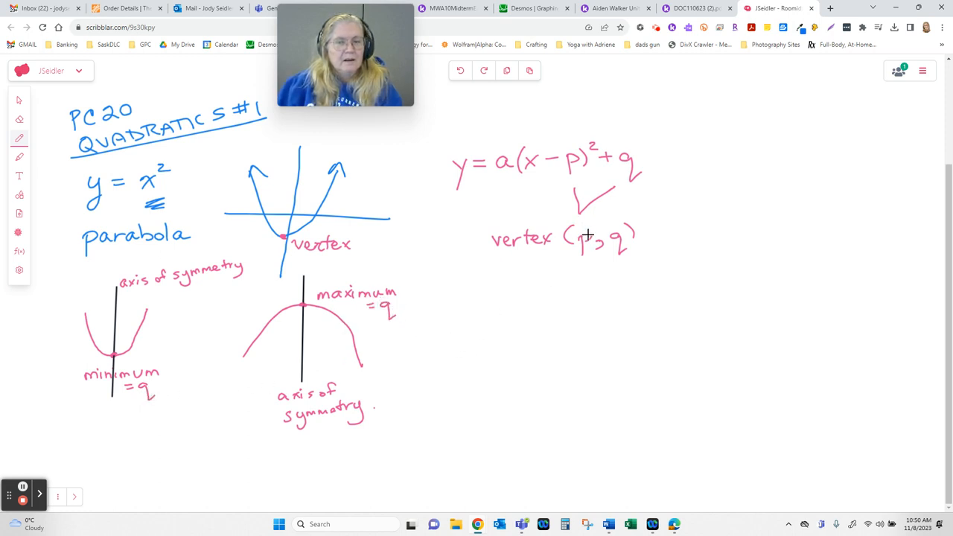
pyautogui.moveTo(582, 180)
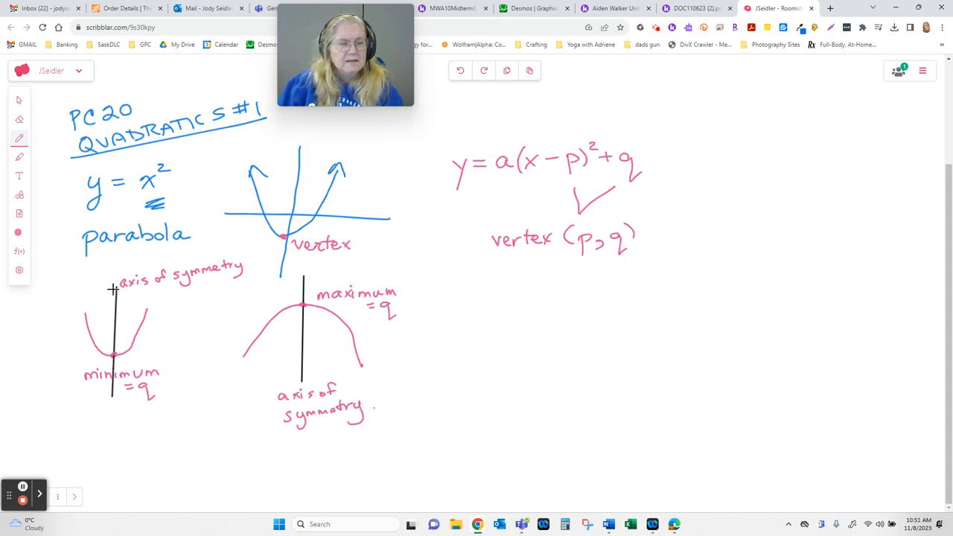
pyautogui.moveTo(114, 405)
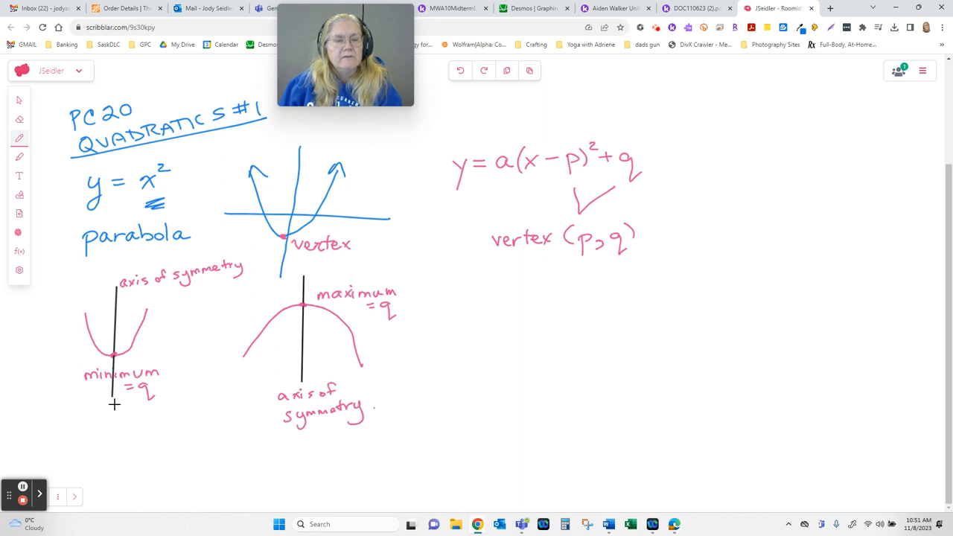
# Step: Add = q, x = p and (p, q) beneath the minimum, maximum, axis and vertex labels
pyautogui.click(145, 292)
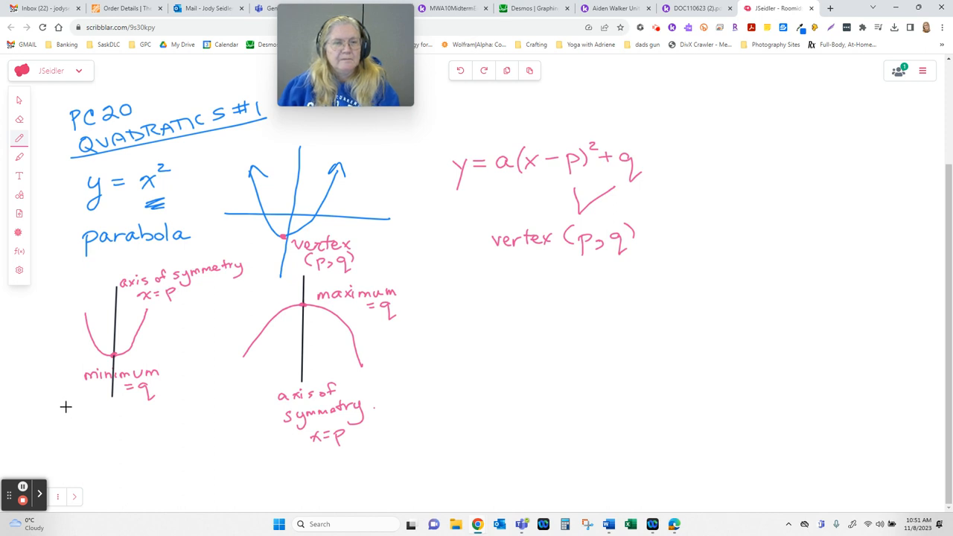
pyautogui.moveTo(341, 260)
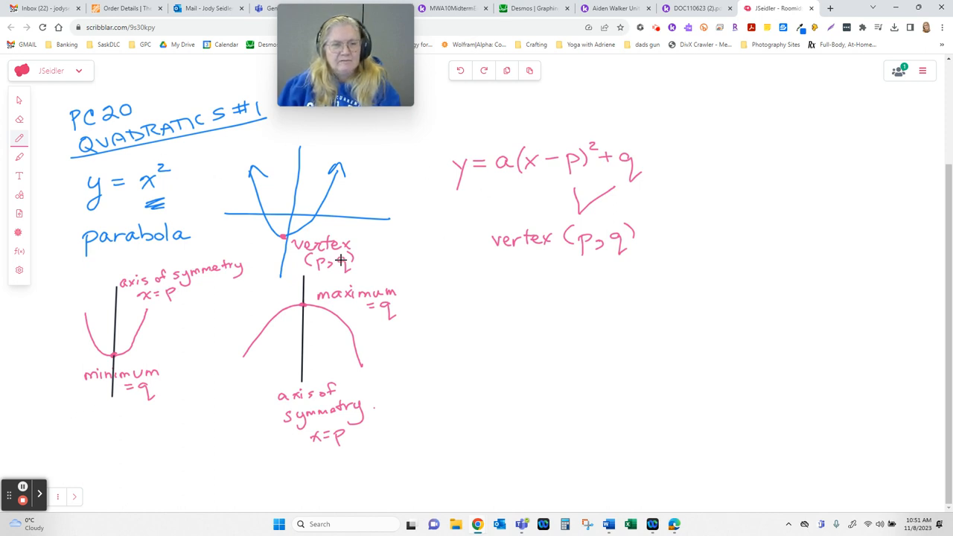